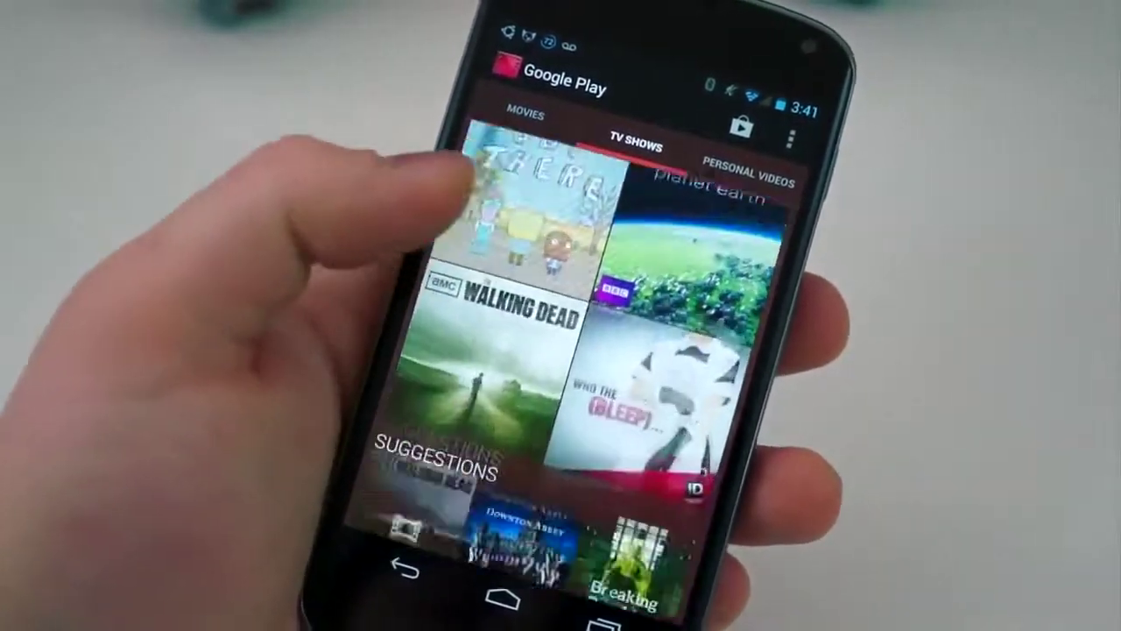
# Step: Leave the Play TV Shows library and bring up the Gallery Albums view with Camera, Download and Screenshot
pyautogui.click(750, 157)
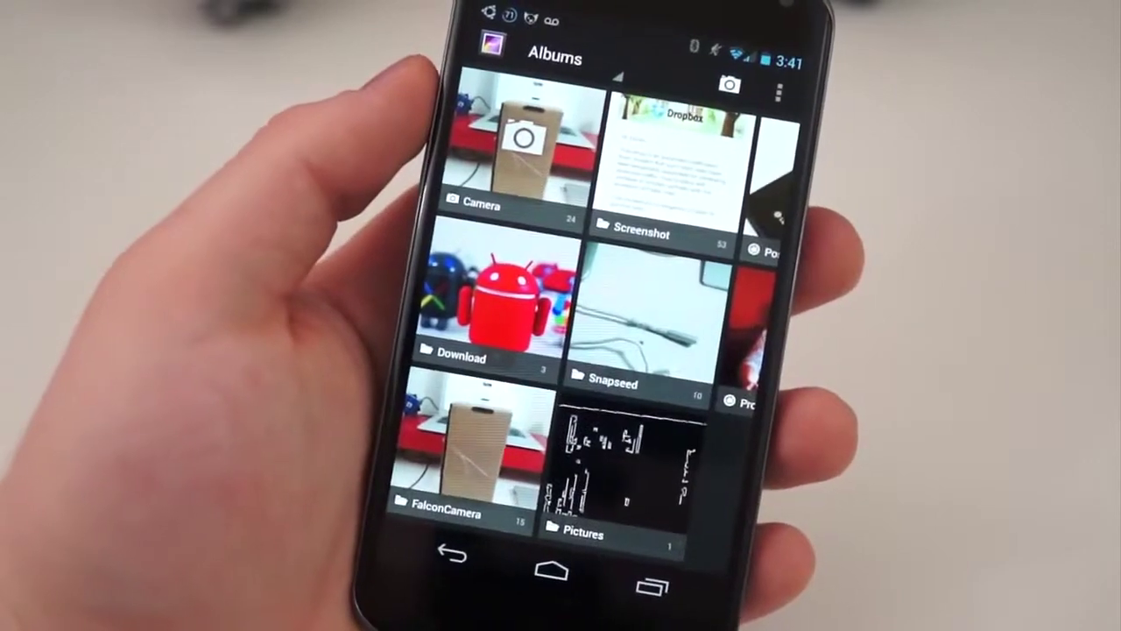
# Step: Open the Albums overflow menu and choose Settings from the Gallery options
pyautogui.click(767, 89)
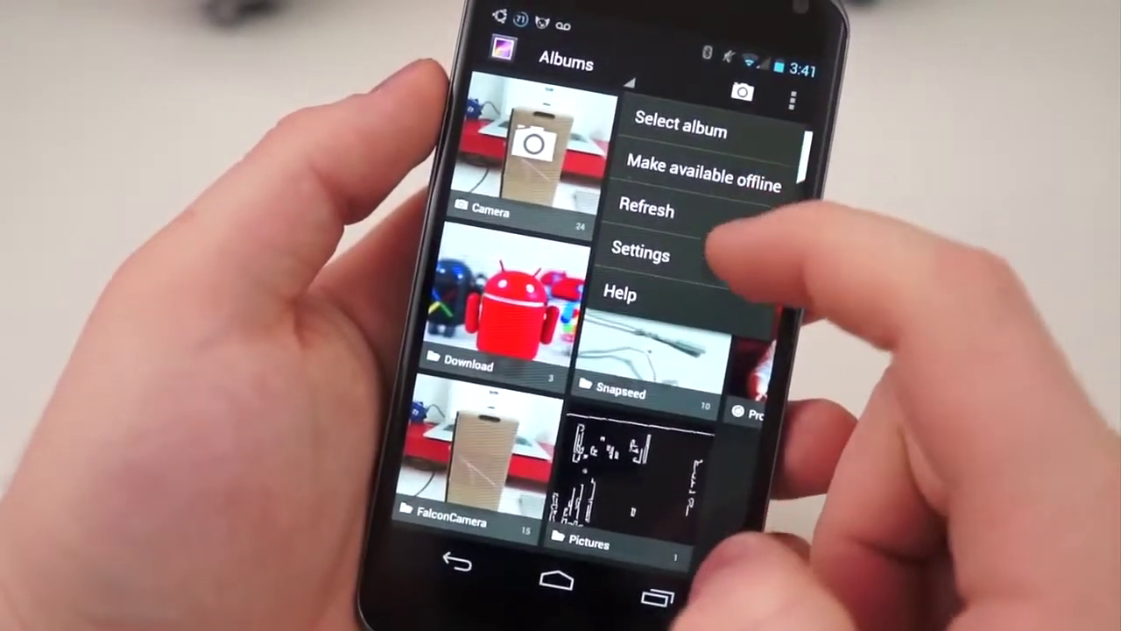
pyautogui.click(641, 256)
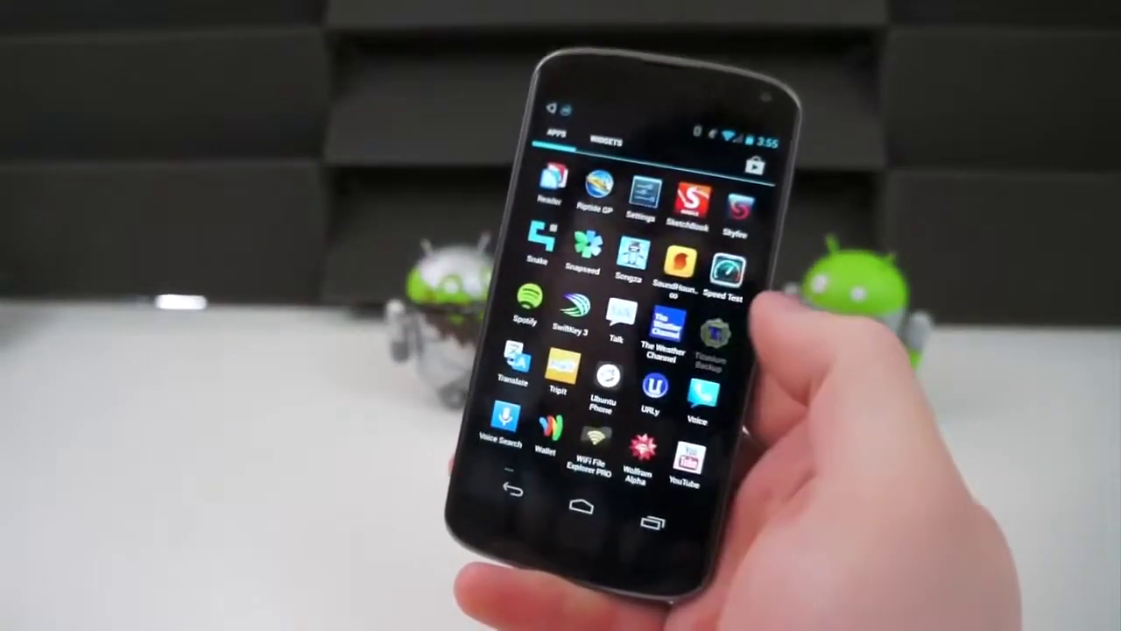
# Step: Launch Titanium Backup from the app drawer, which reports it could not acquire root privileges
pyautogui.click(718, 342)
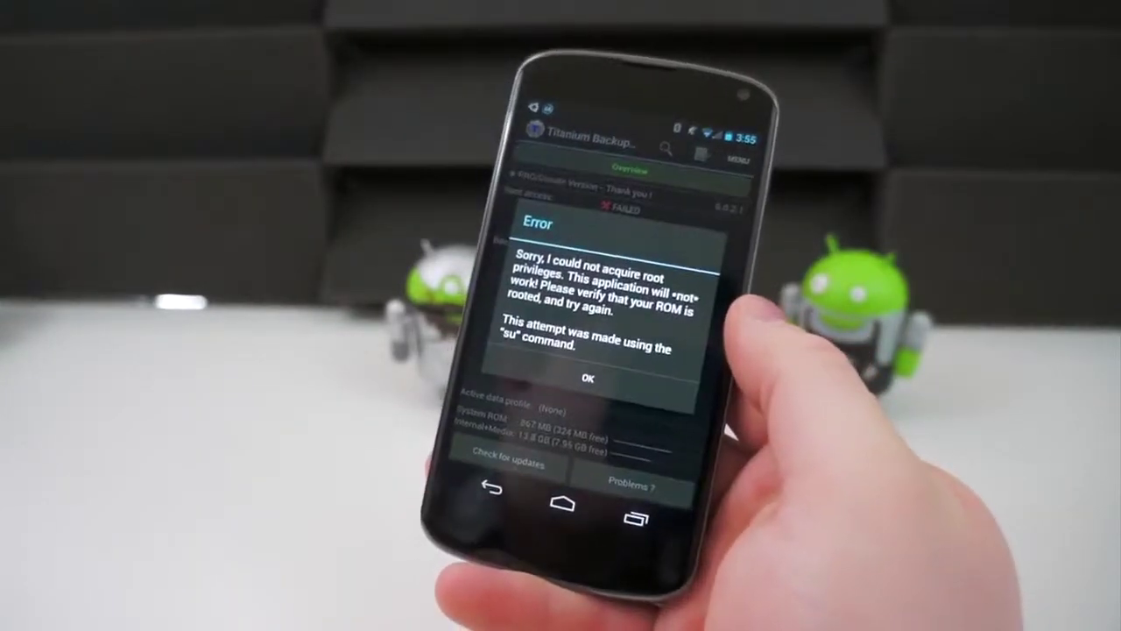